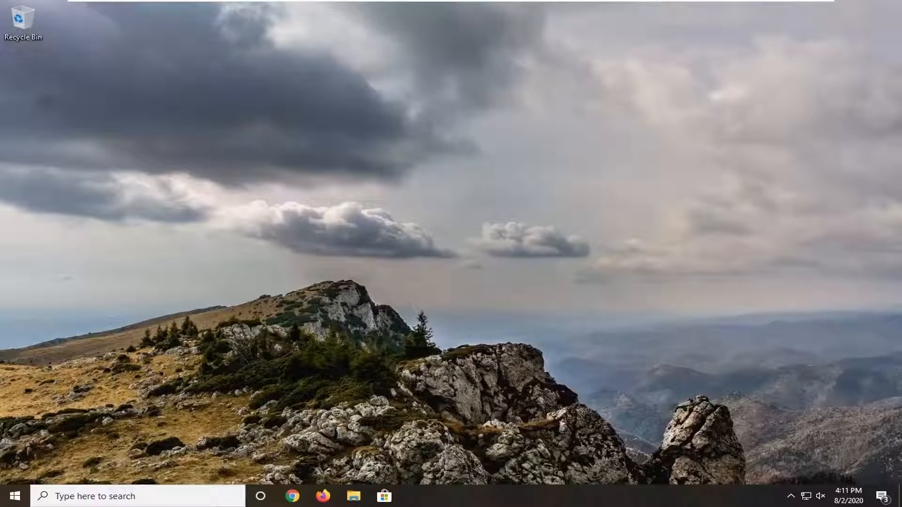
pyautogui.moveTo(683, 290)
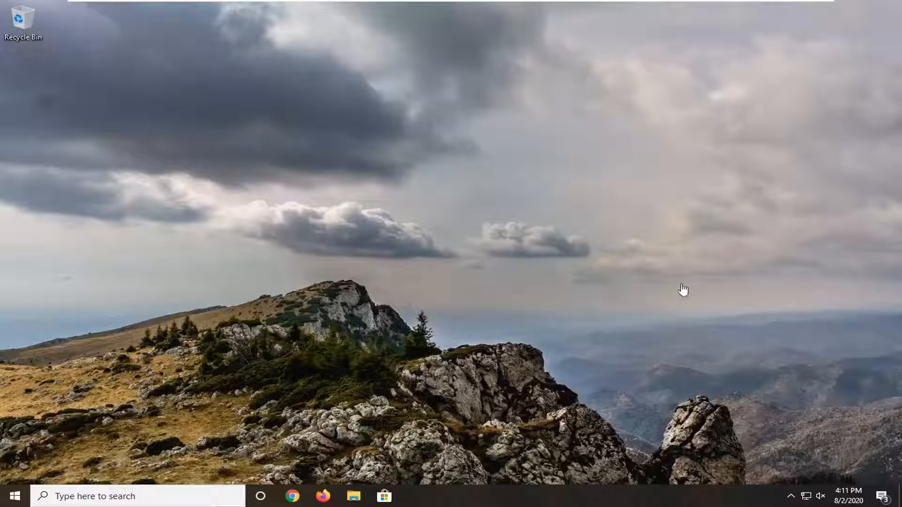
pyautogui.moveTo(687, 286)
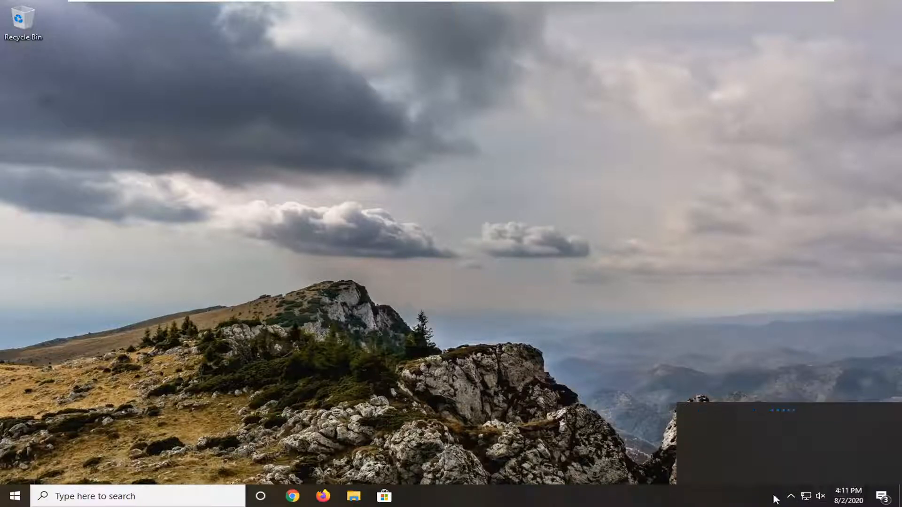
pyautogui.click(806, 497)
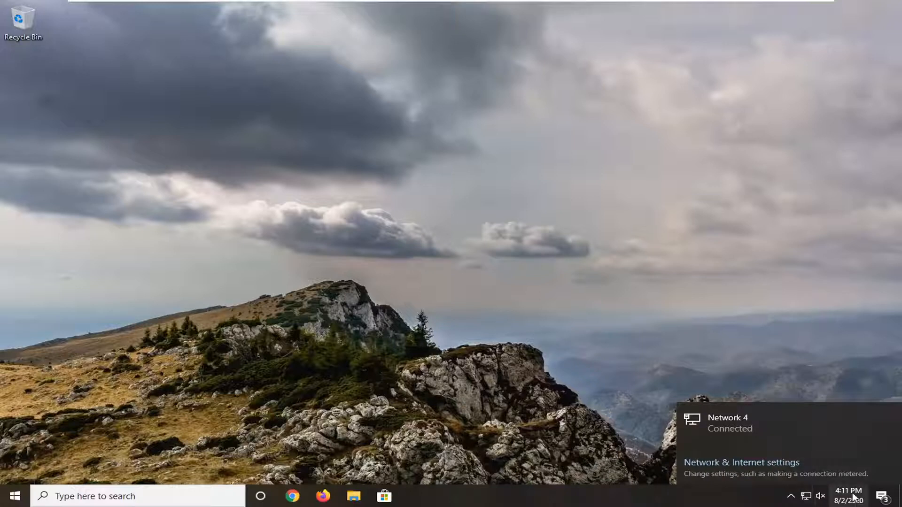
pyautogui.moveTo(806, 496)
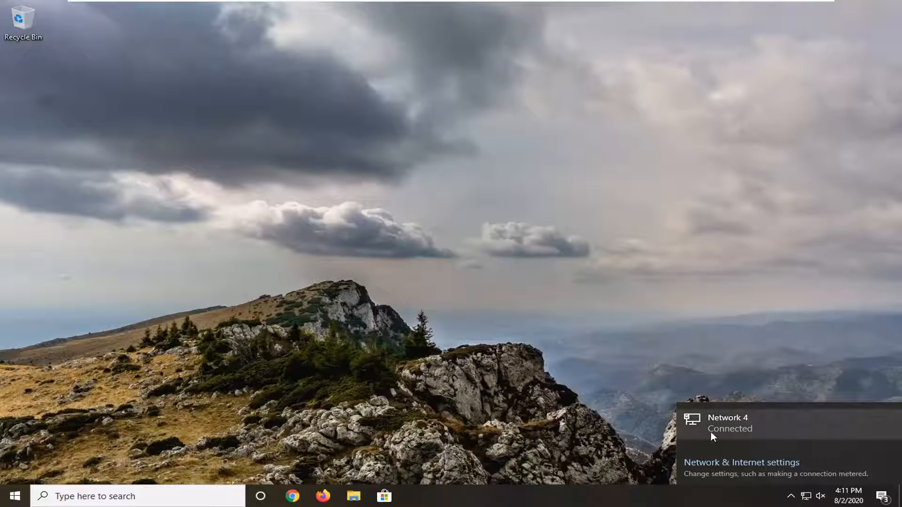
pyautogui.moveTo(748, 427)
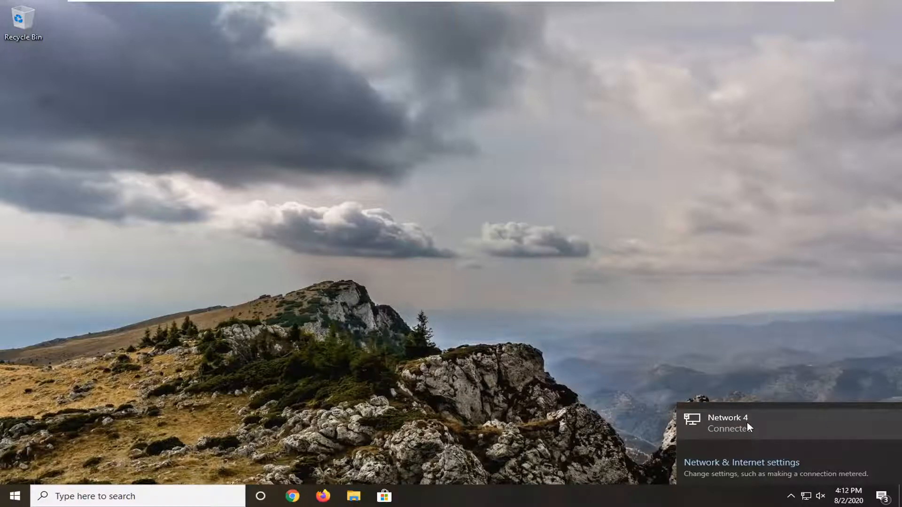
pyautogui.moveTo(759, 433)
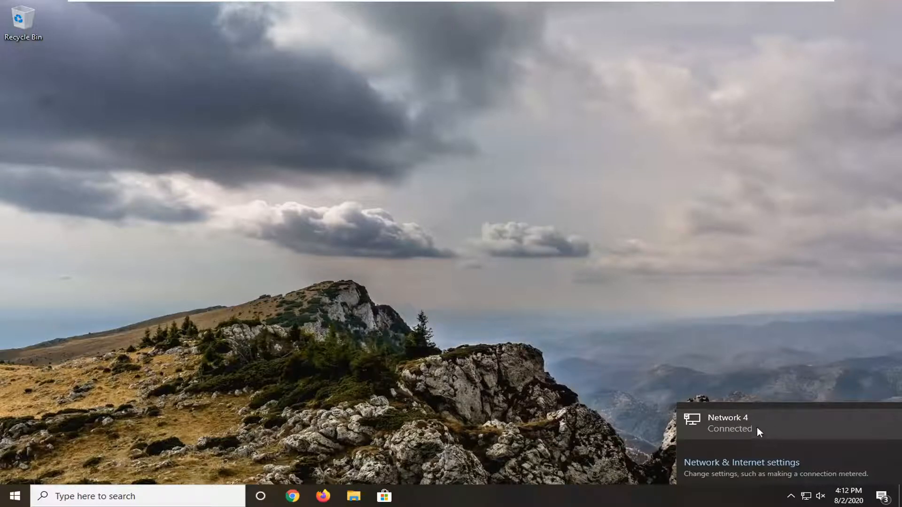
pyautogui.moveTo(713, 431)
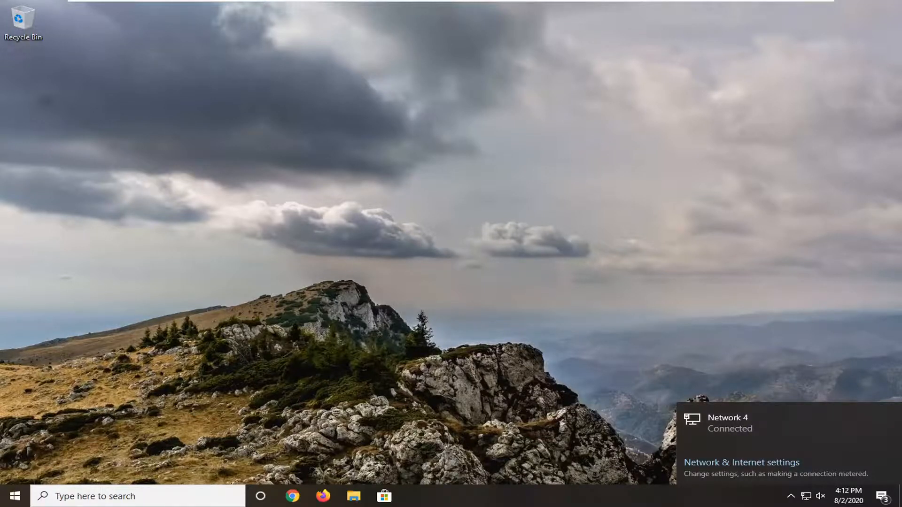
pyautogui.moveTo(523, 264)
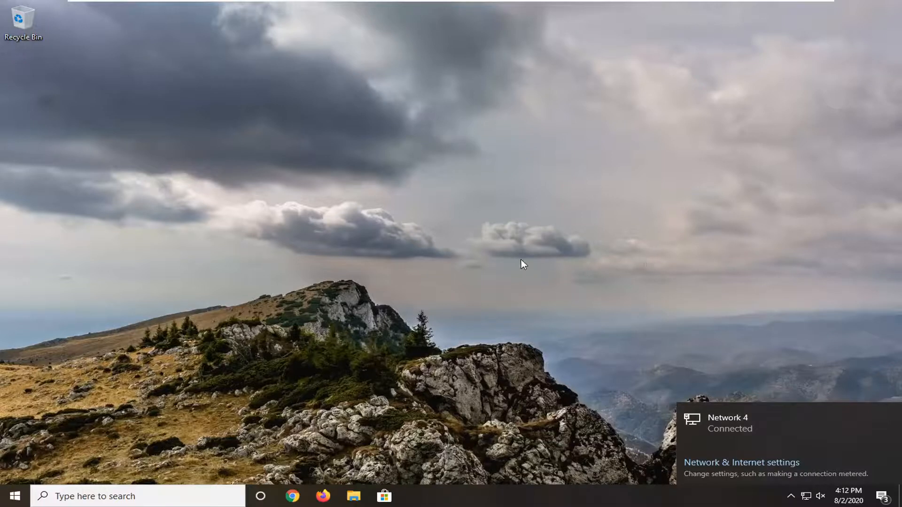